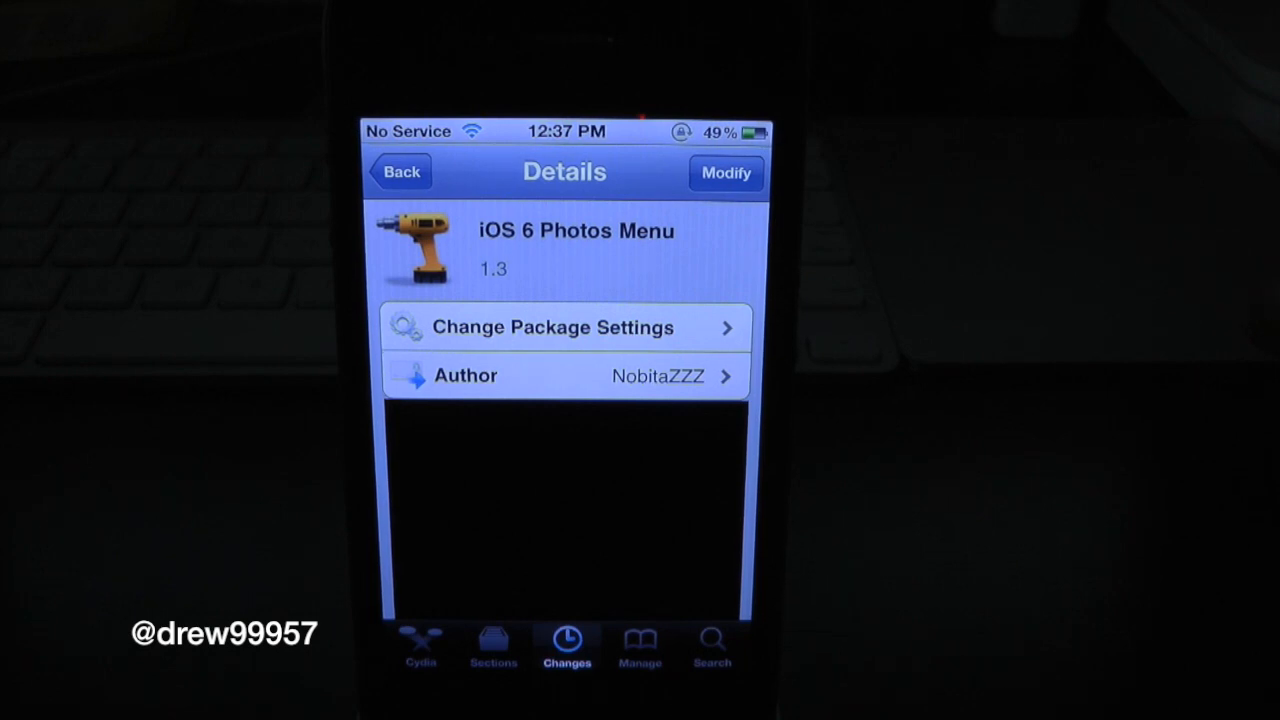
- Scroll through the iOS 6 Photos Menu 1.3 package details and description in Cydia
{"action": "scroll", "scroll_direction": "down", "scroll_amount": 3}
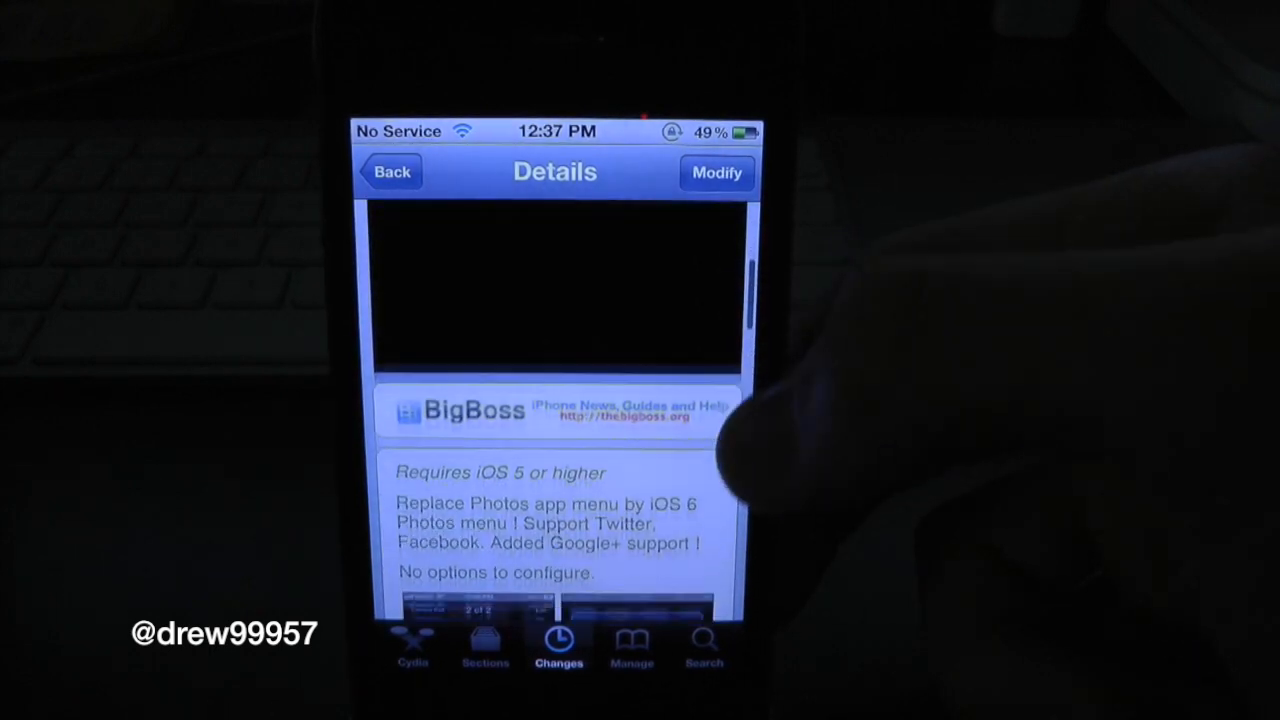
{"action": "scroll", "scroll_direction": "down", "scroll_amount": 3}
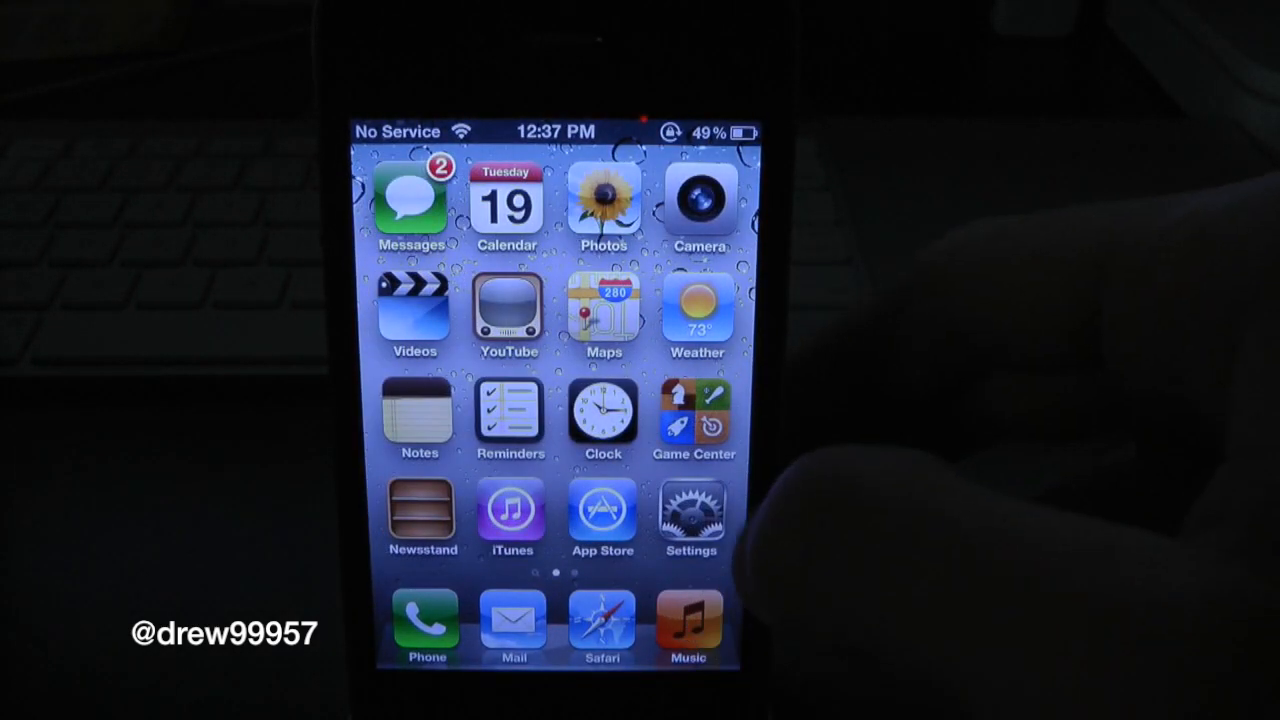
- Launch Photos to open a Camera Roll picture and show its iOS 6-style share sheet
{"action": "left_click", "coordinate": [602, 204]}
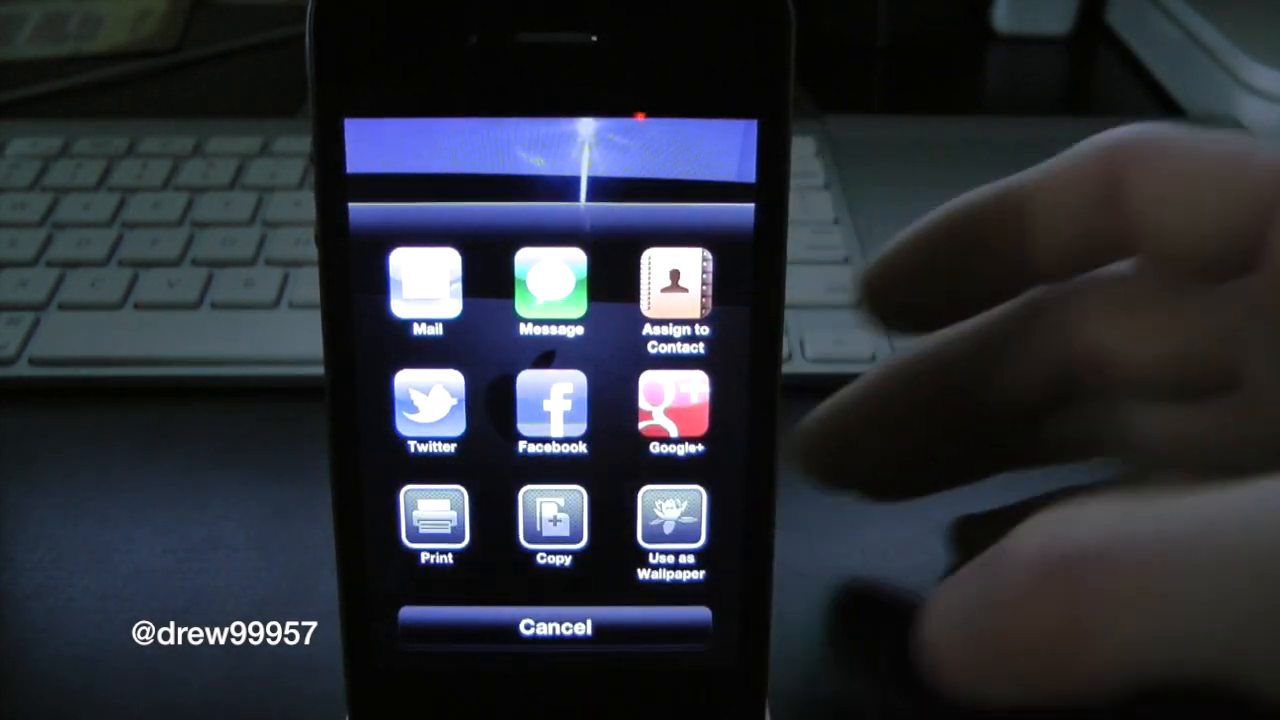
- Attempt a Twitter share of the photo and dismiss the No Twitter Accounts alert
{"action": "left_click", "coordinate": [428, 410]}
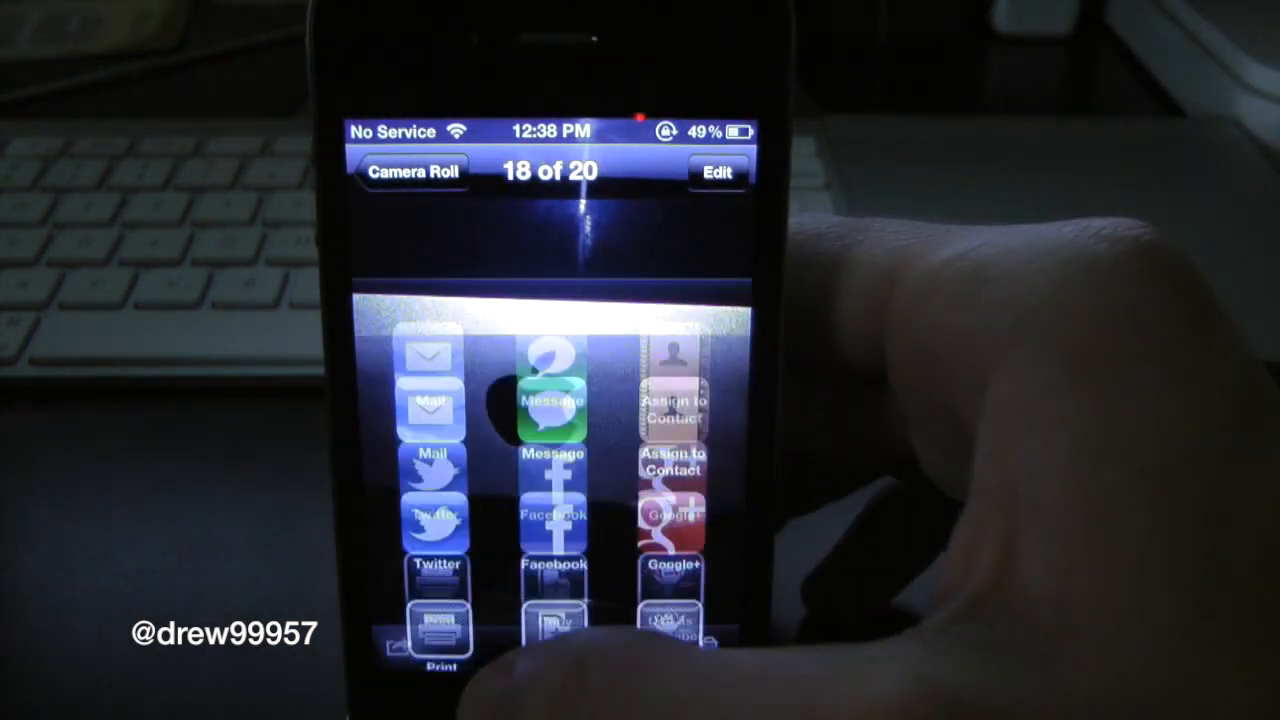
{"action": "left_click", "coordinate": [434, 510]}
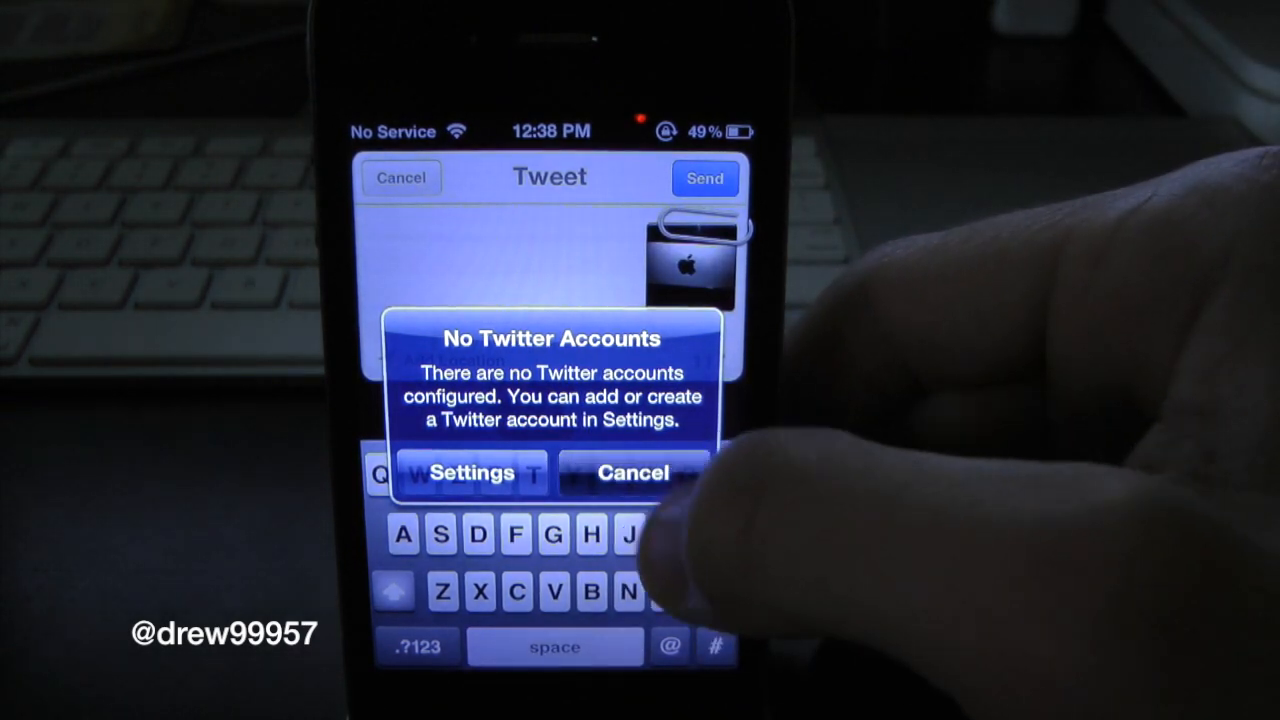
{"action": "left_click", "coordinate": [632, 472]}
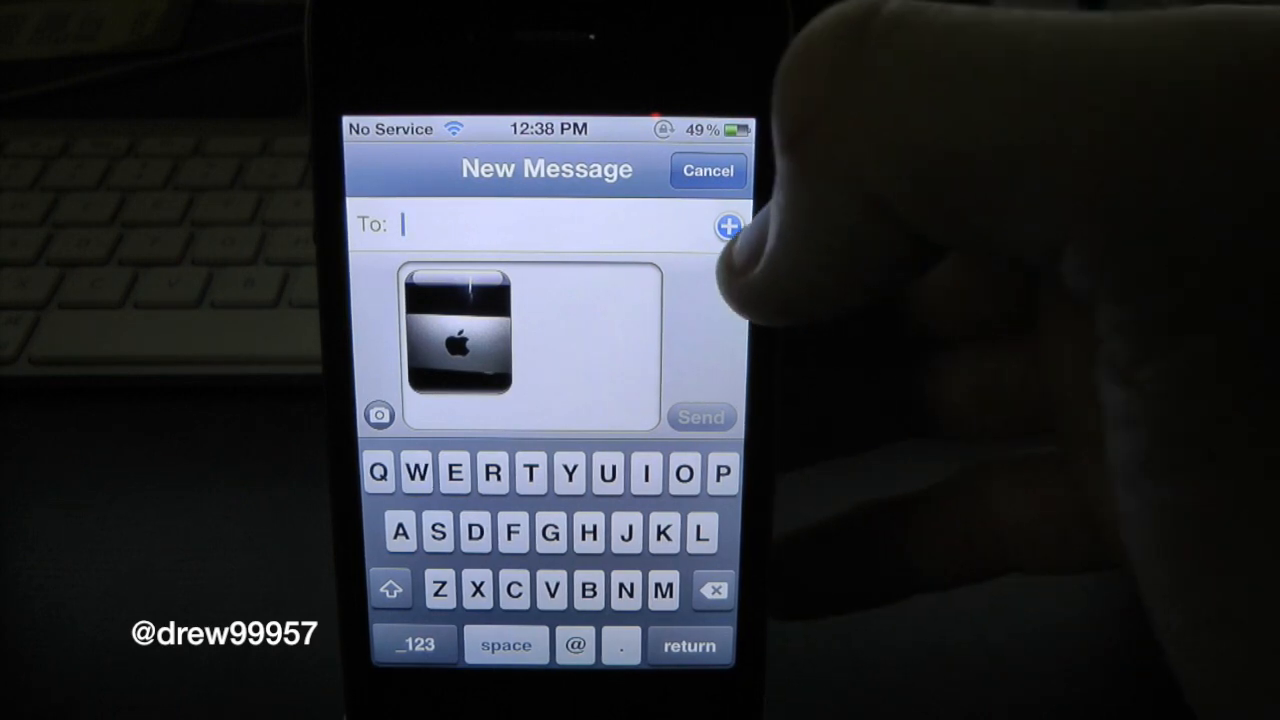
{"action": "left_click", "coordinate": [462, 336]}
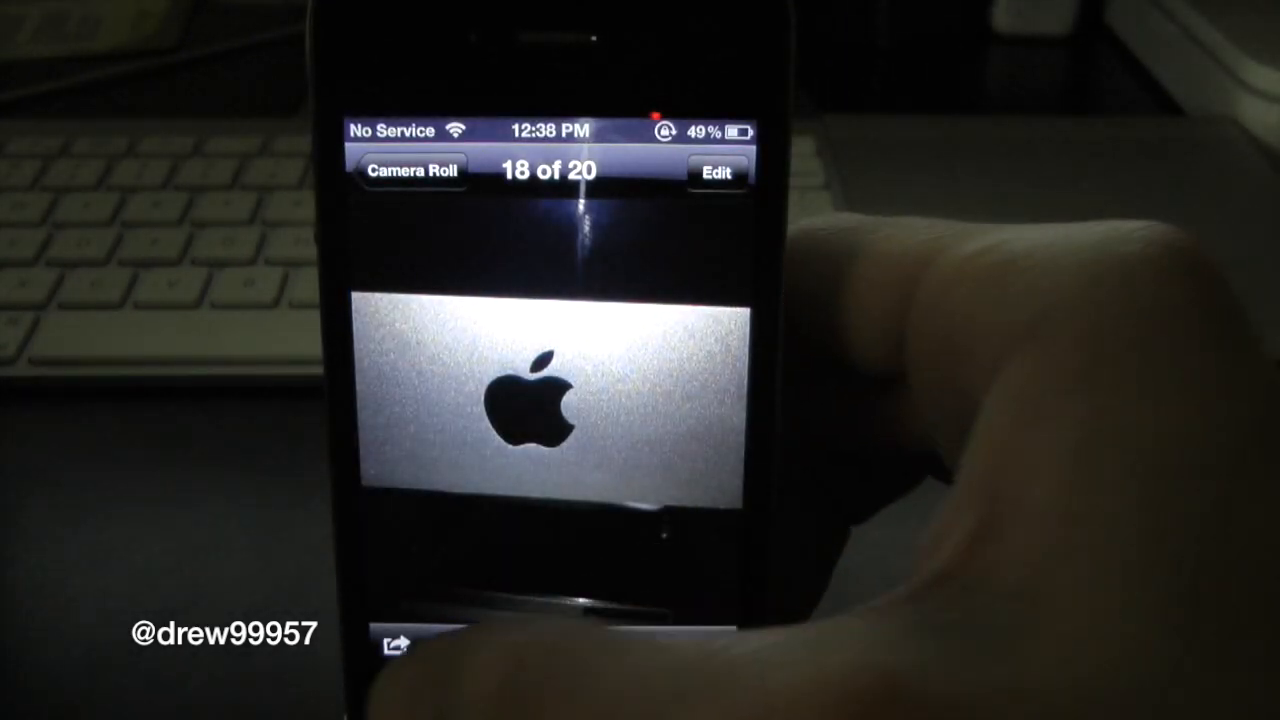